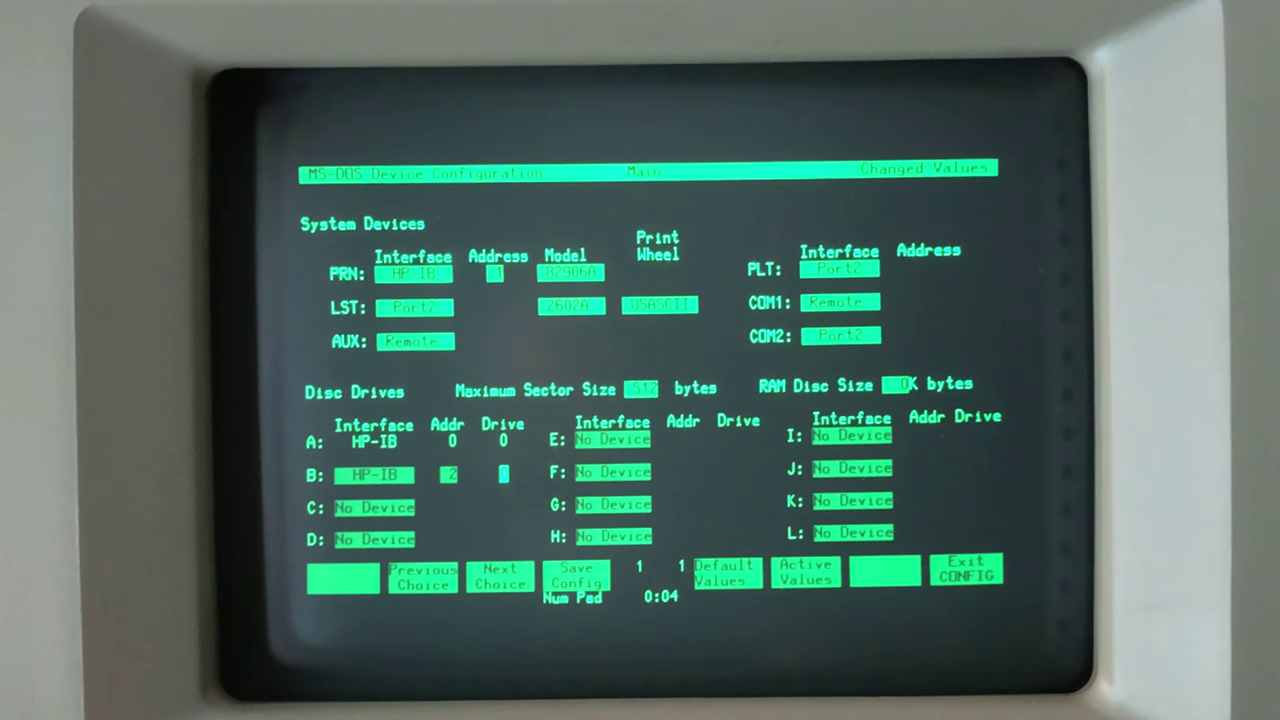
Save the configuration with drive B as an HP-IB floppy at address 2.
left_click(575, 578)
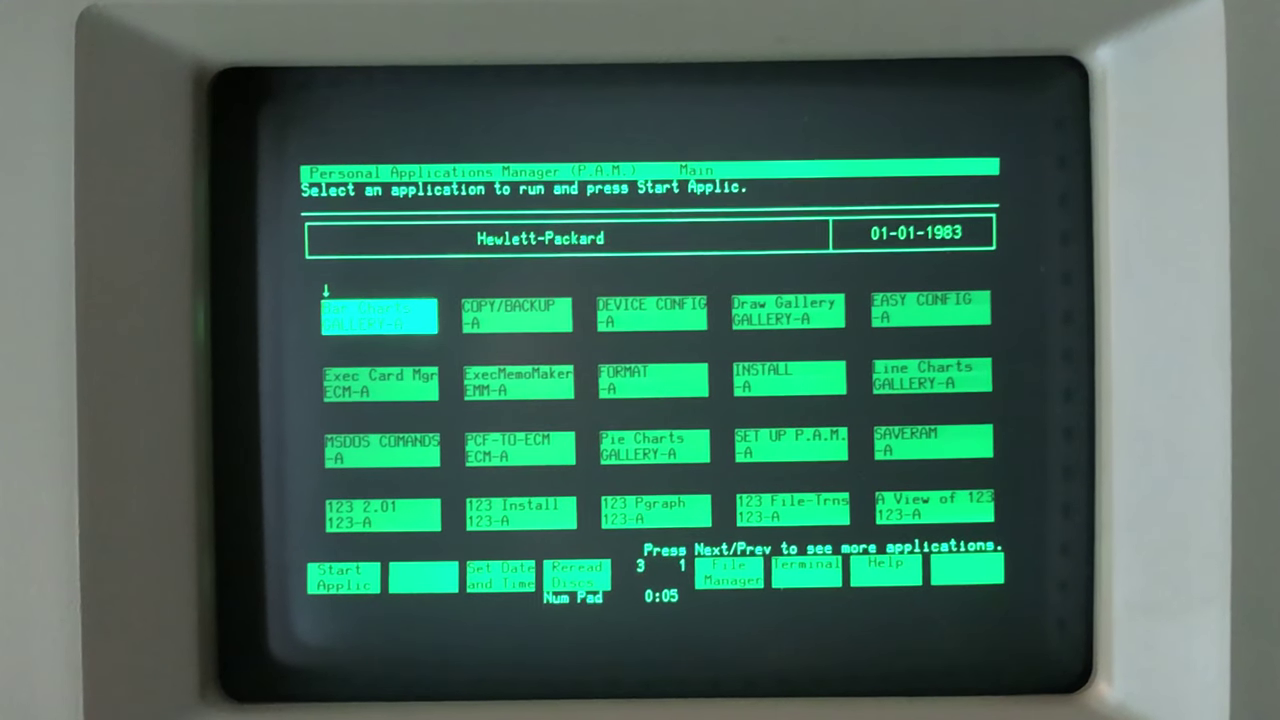
Reread the inserted discs in P.A.M. to rediscover installed applications.
left_click(576, 577)
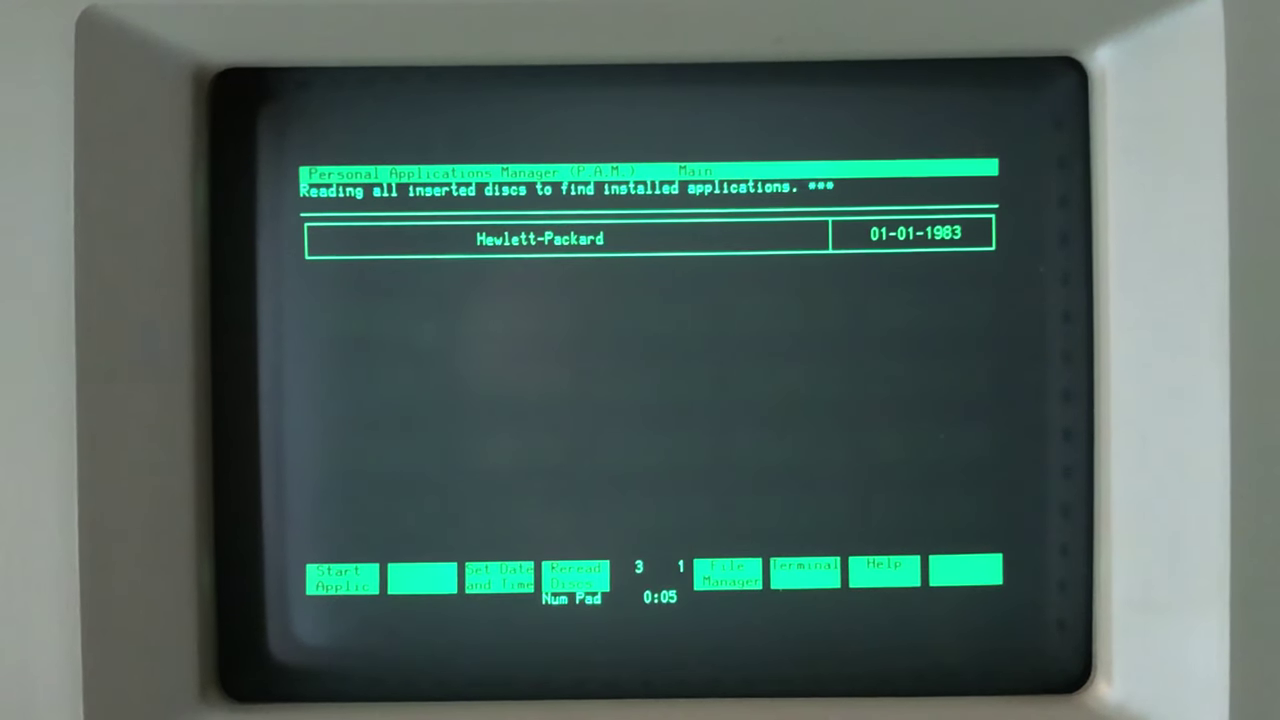